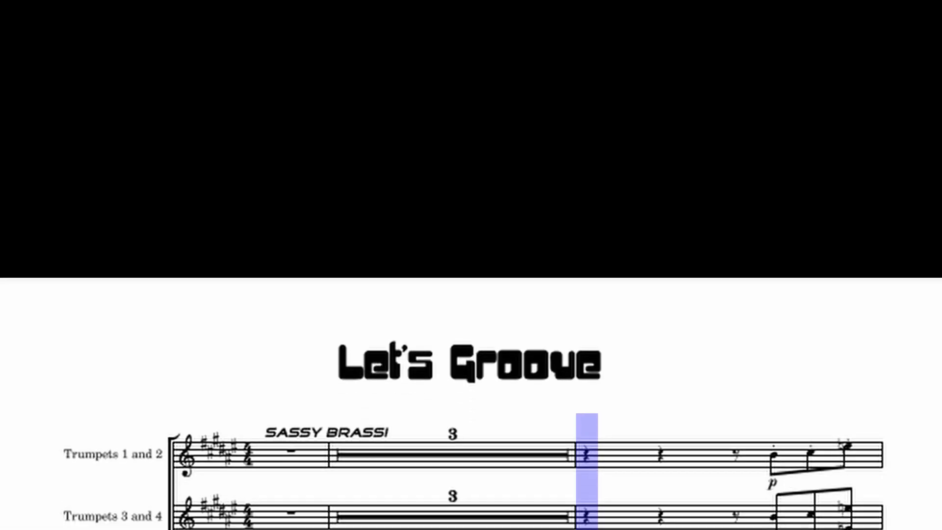
scroll(down, 3)
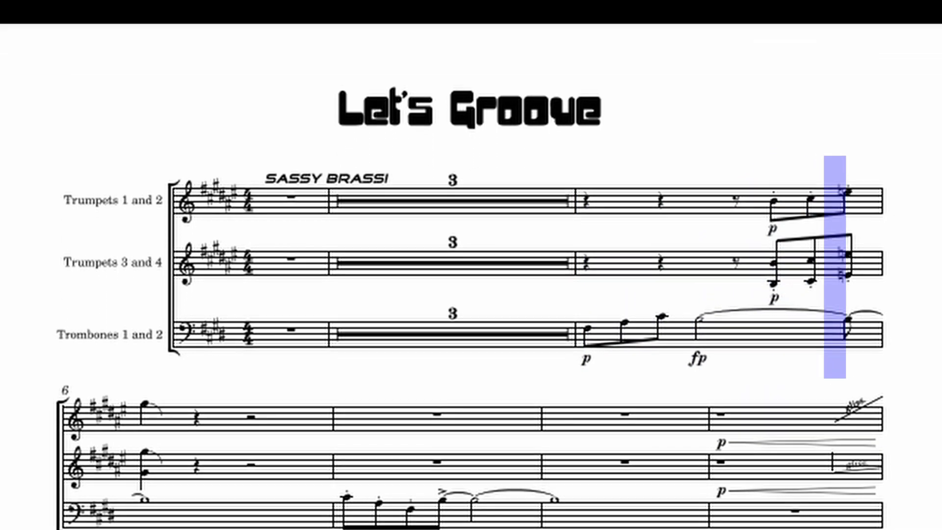
scroll(down, 3)
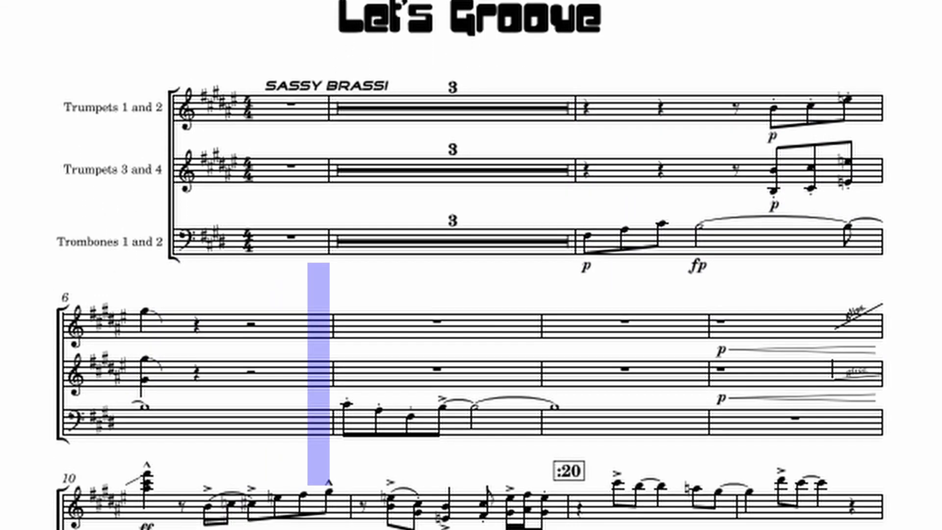
scroll(down, 3)
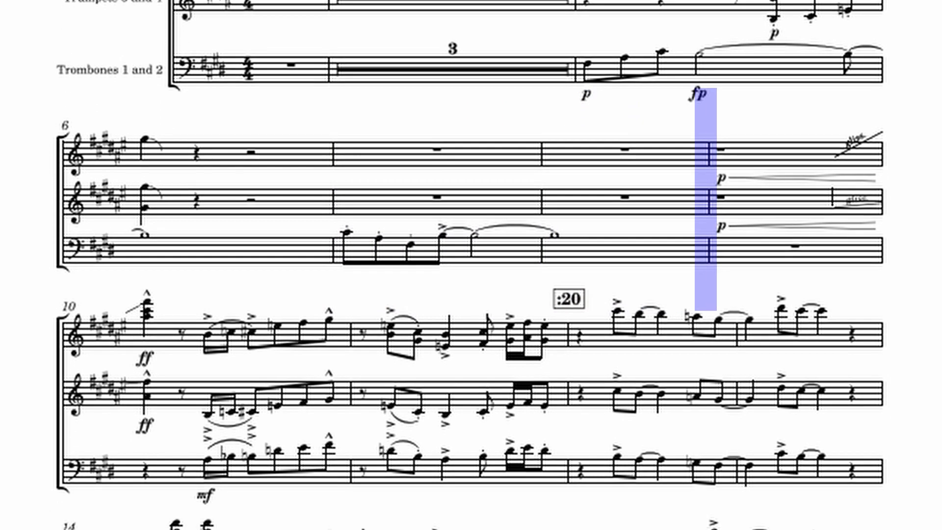
scroll(down, 3)
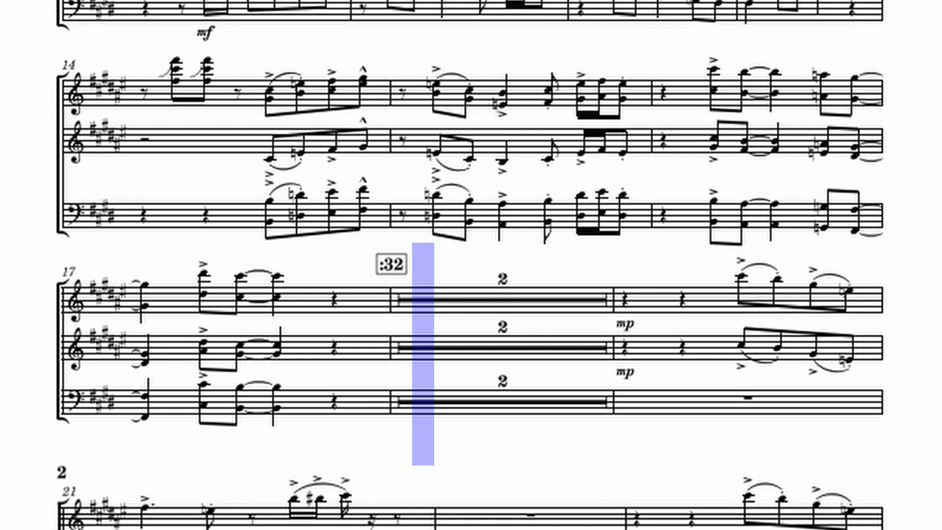
scroll(down, 3)
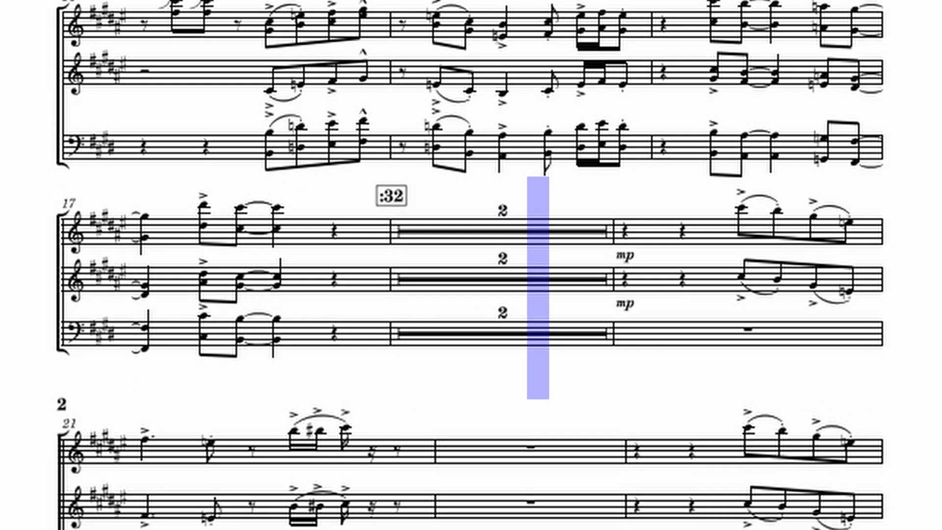